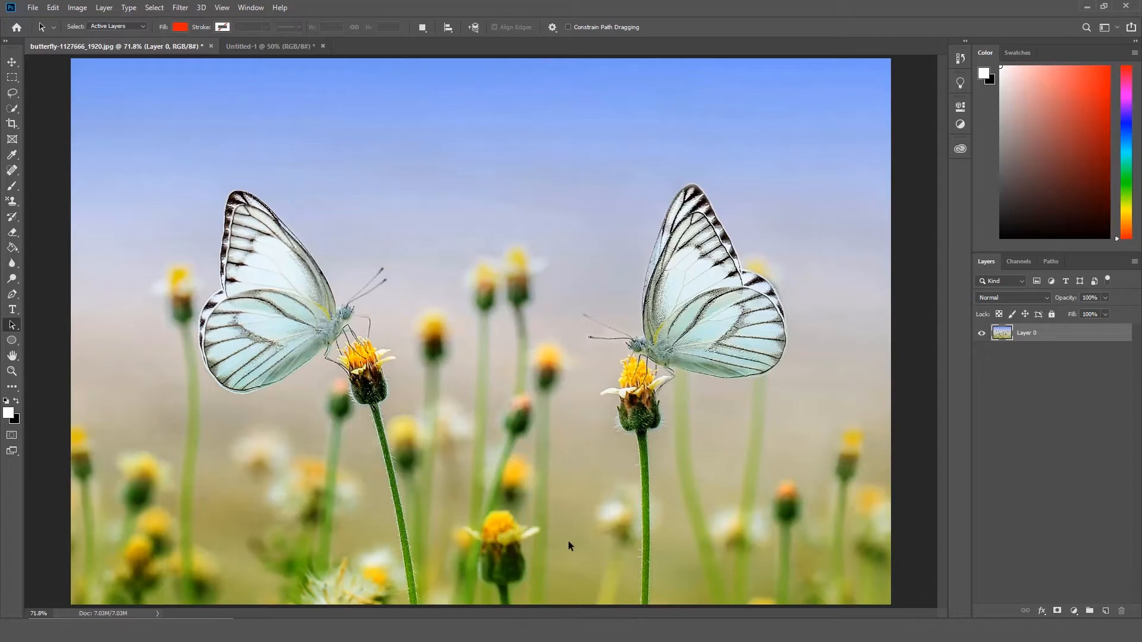
mouse_move(91, 149)
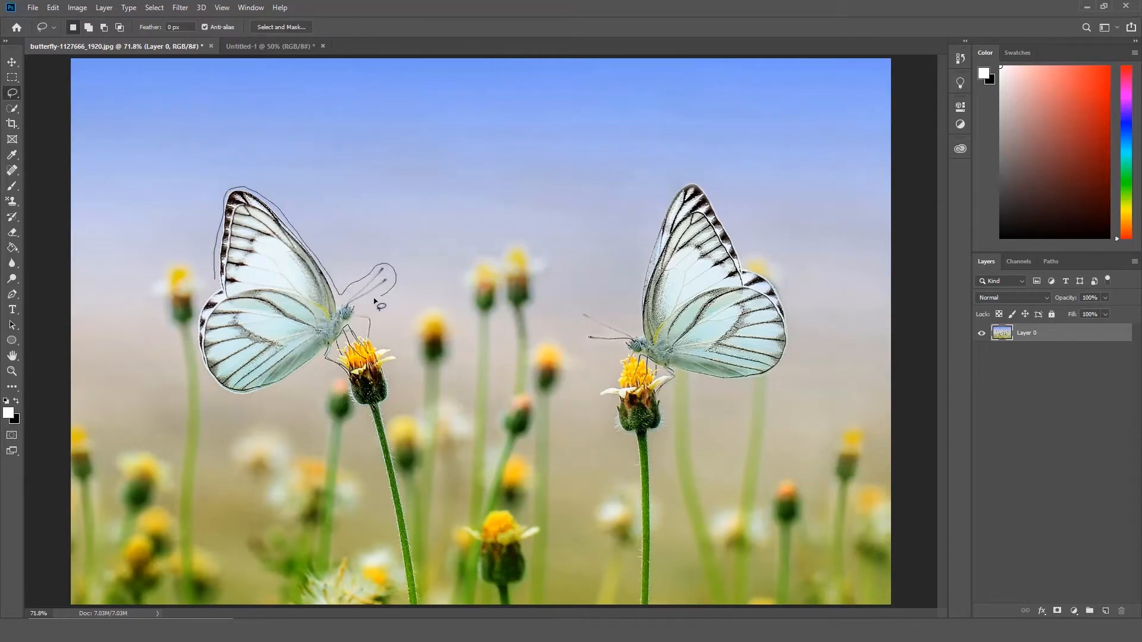
Step: Draw a lasso selection around the left butterfly, its flower and stem
drag(376, 305, 411, 608)
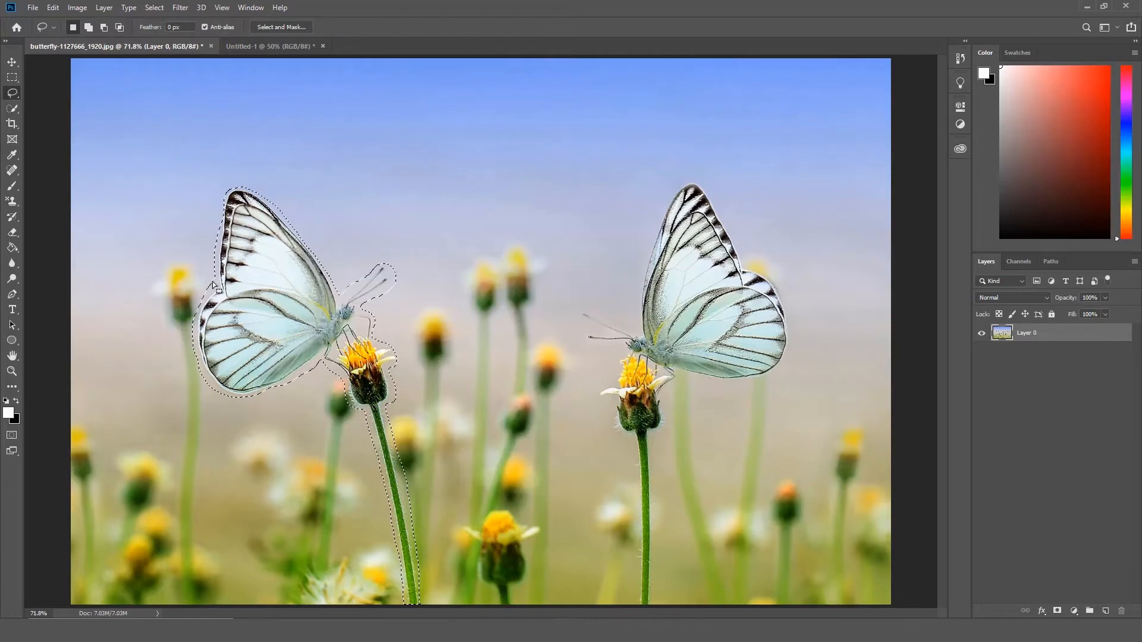
click(52, 7)
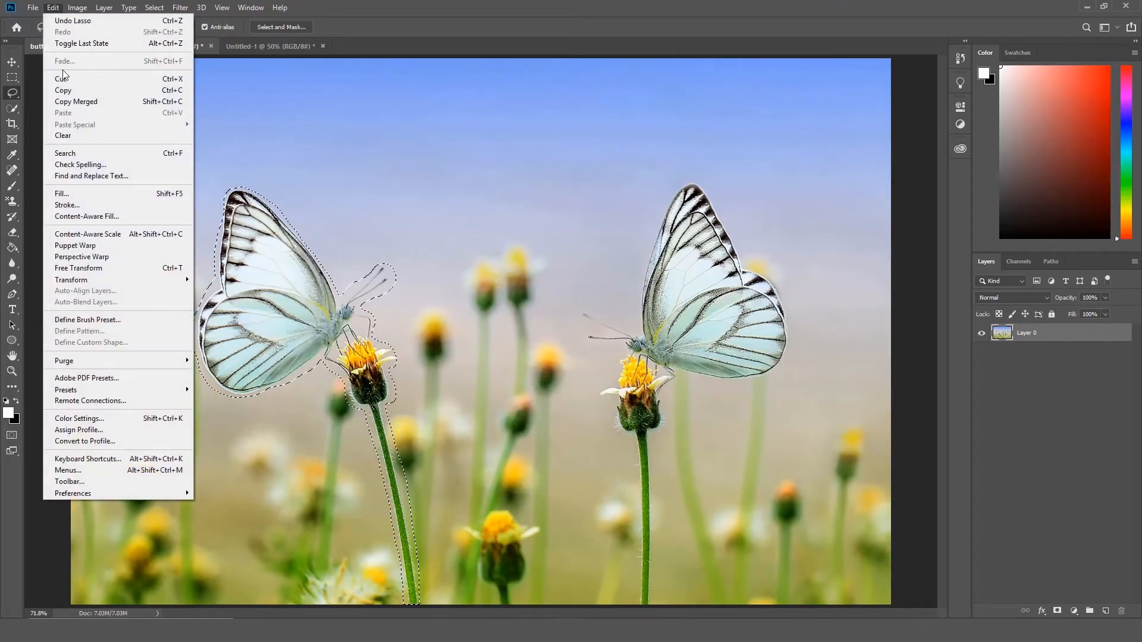
Step: Launch Content-Aware Fill on the butterfly-and-stem selection
click(87, 217)
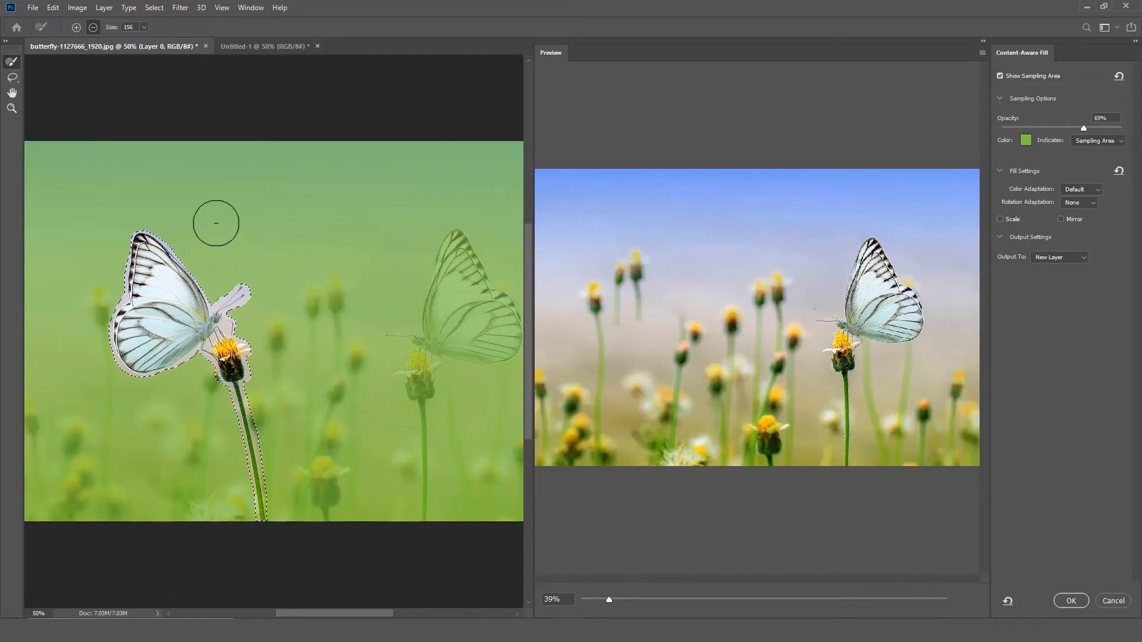
mouse_move(11, 62)
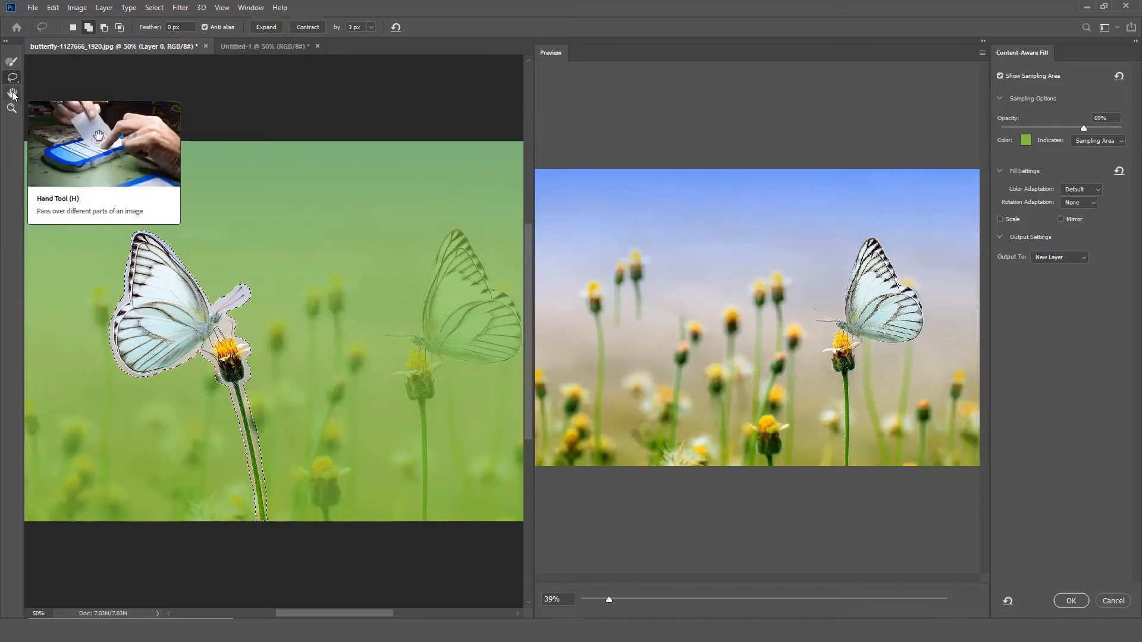
click(12, 109)
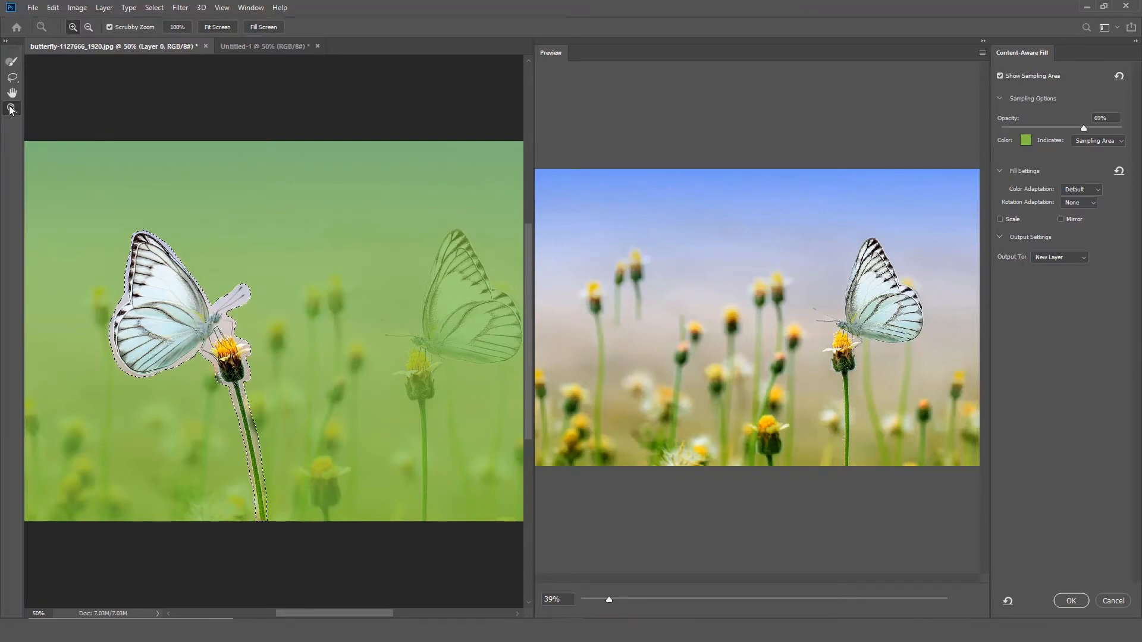
mouse_move(11, 62)
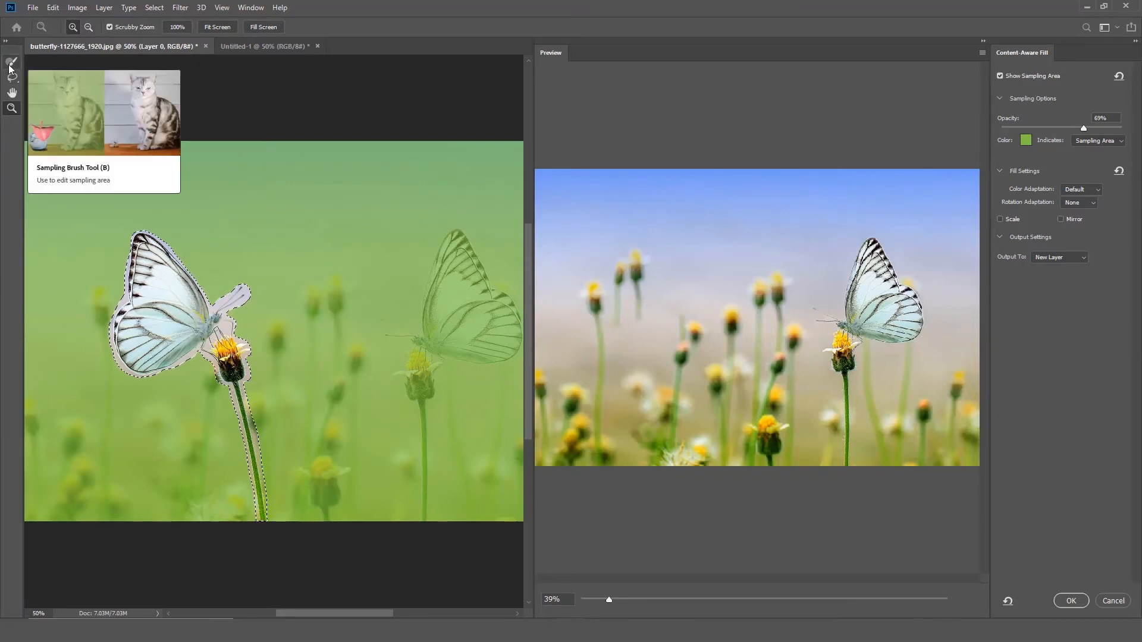
Step: Switch to the Sampling Brush Tool for editing the sampling area
click(12, 61)
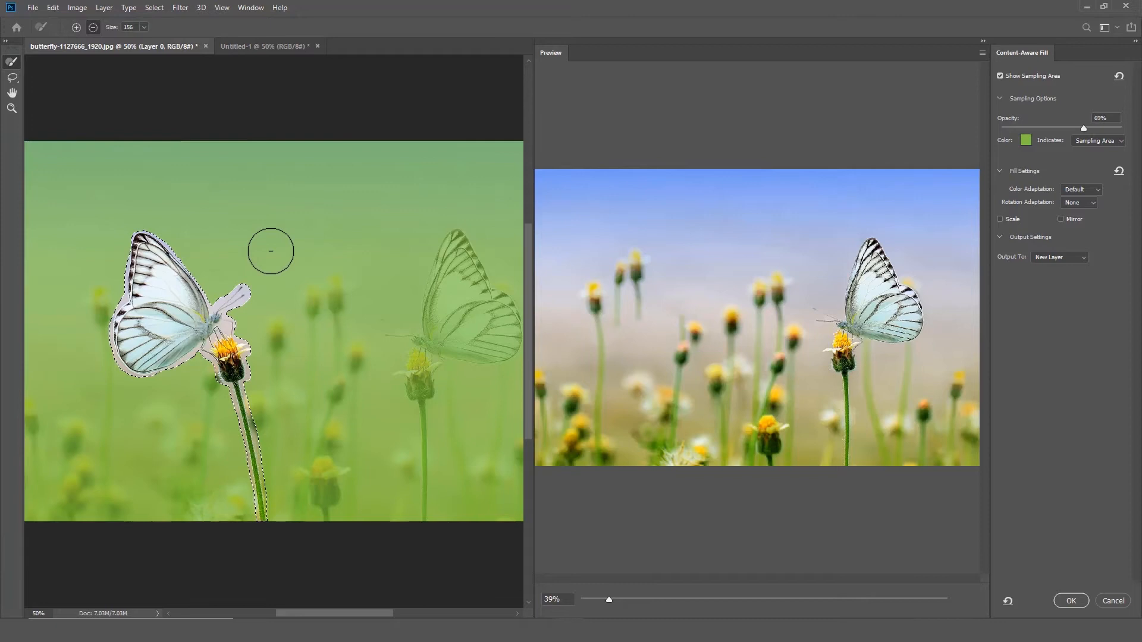
mouse_move(322, 297)
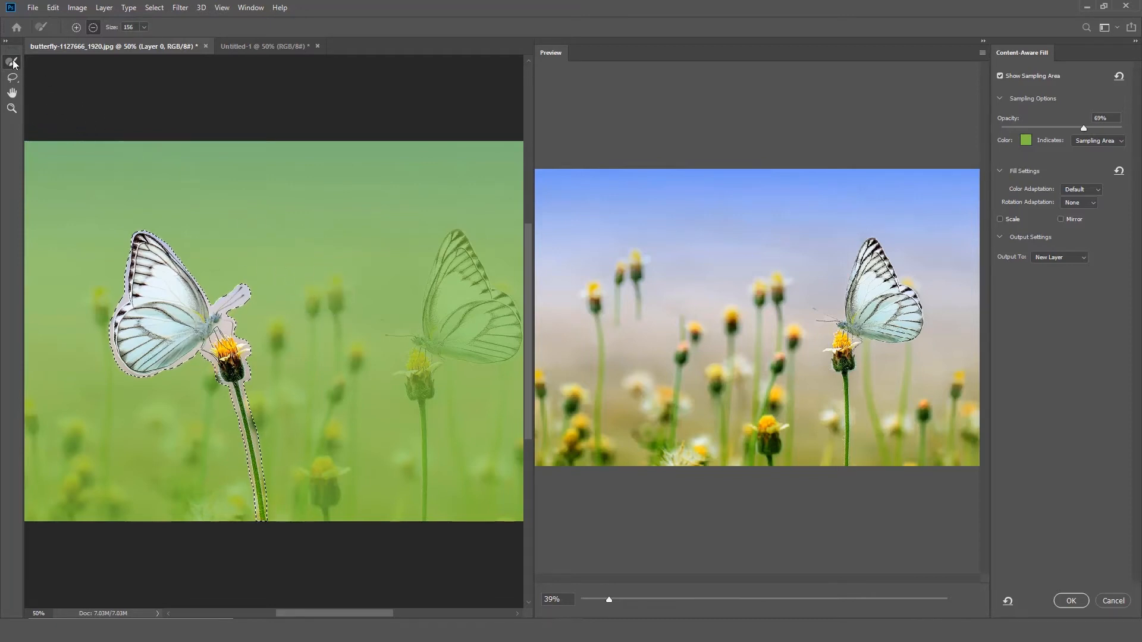
mouse_move(288, 260)
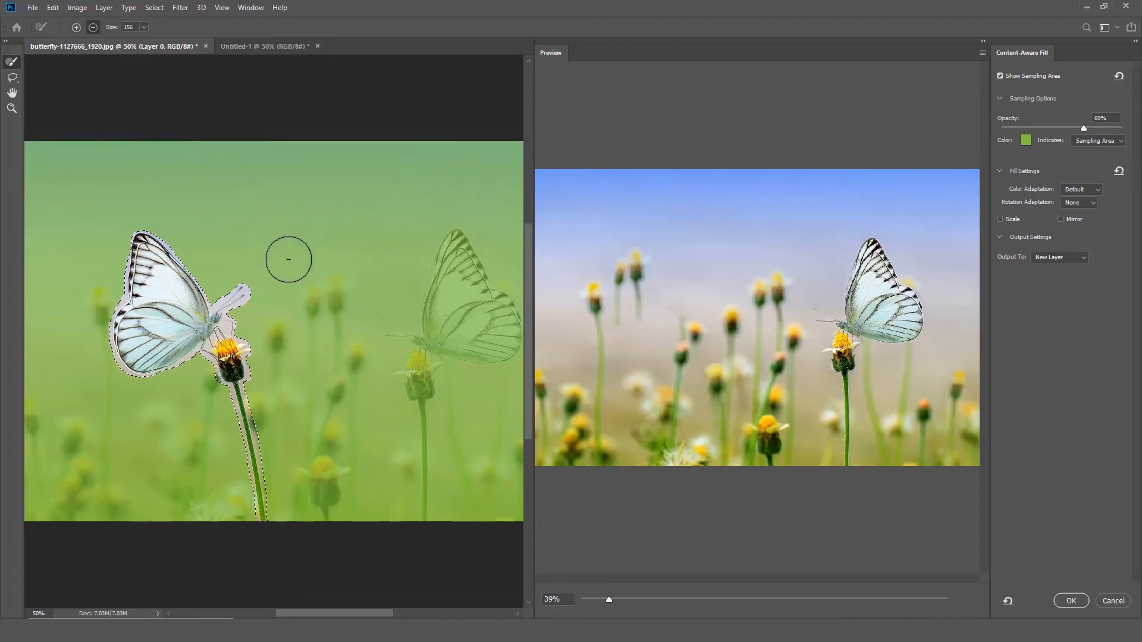
mouse_move(93, 27)
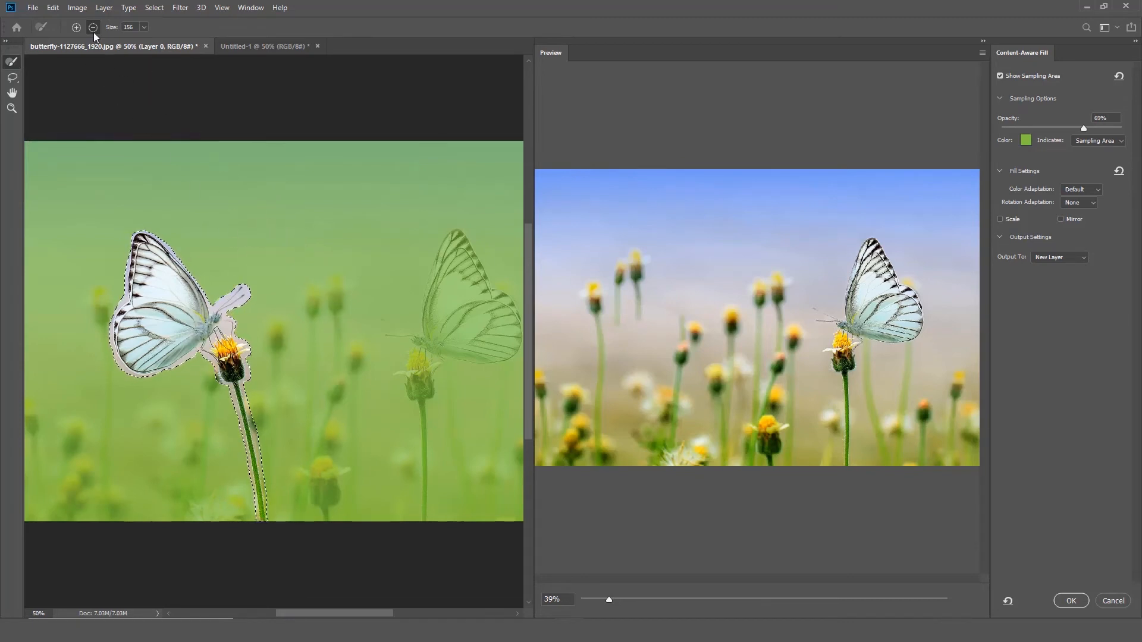
mouse_move(92, 26)
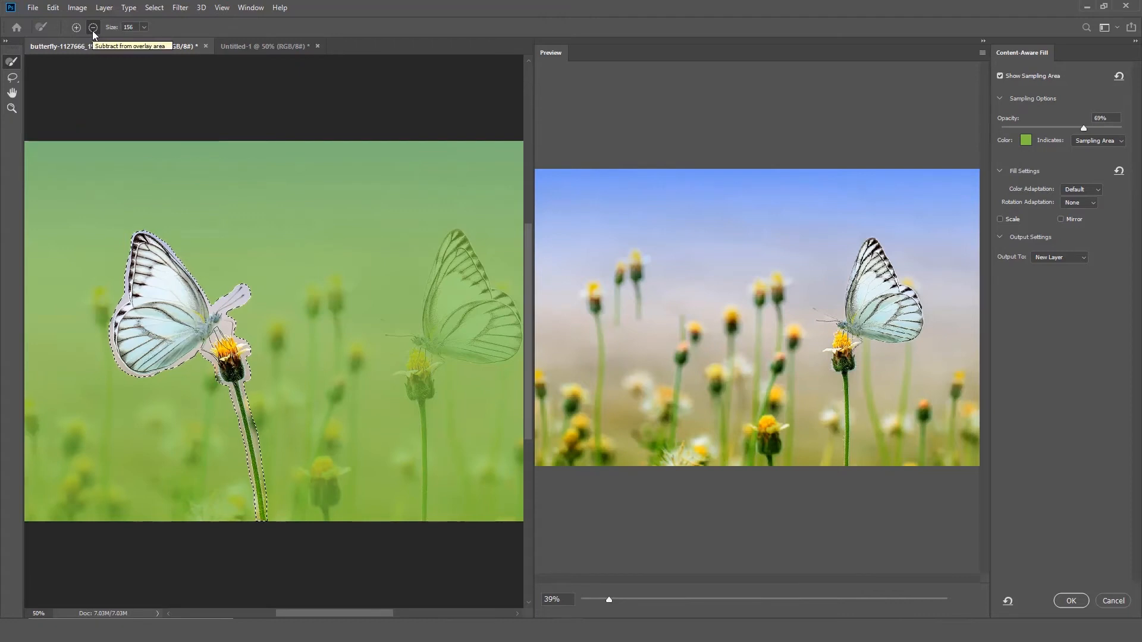
mouse_move(322, 301)
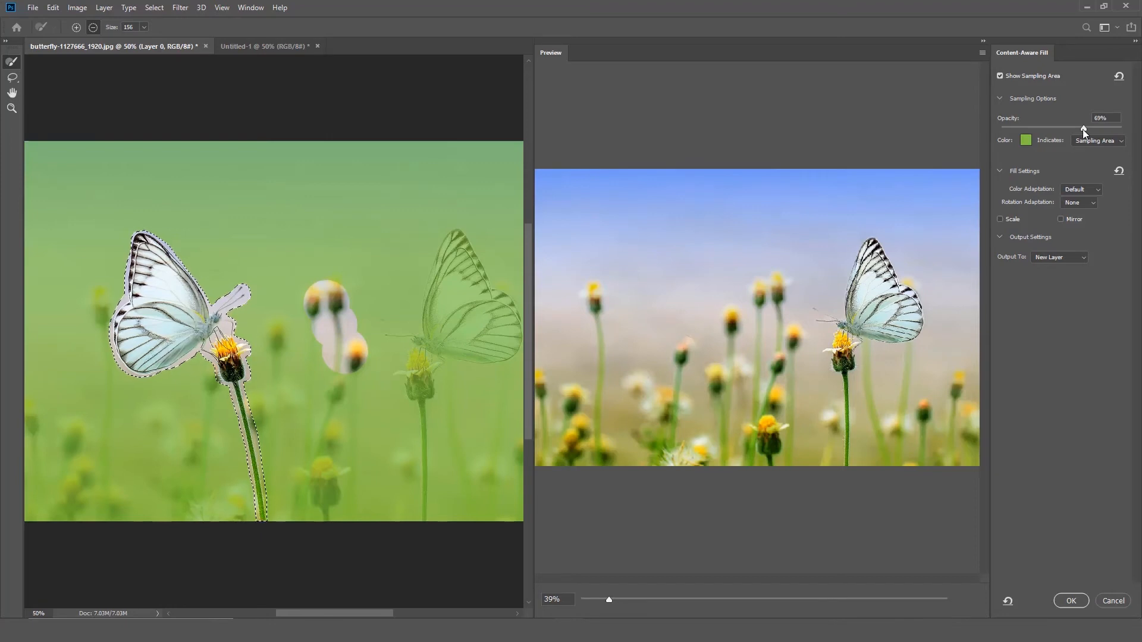
mouse_move(1085, 131)
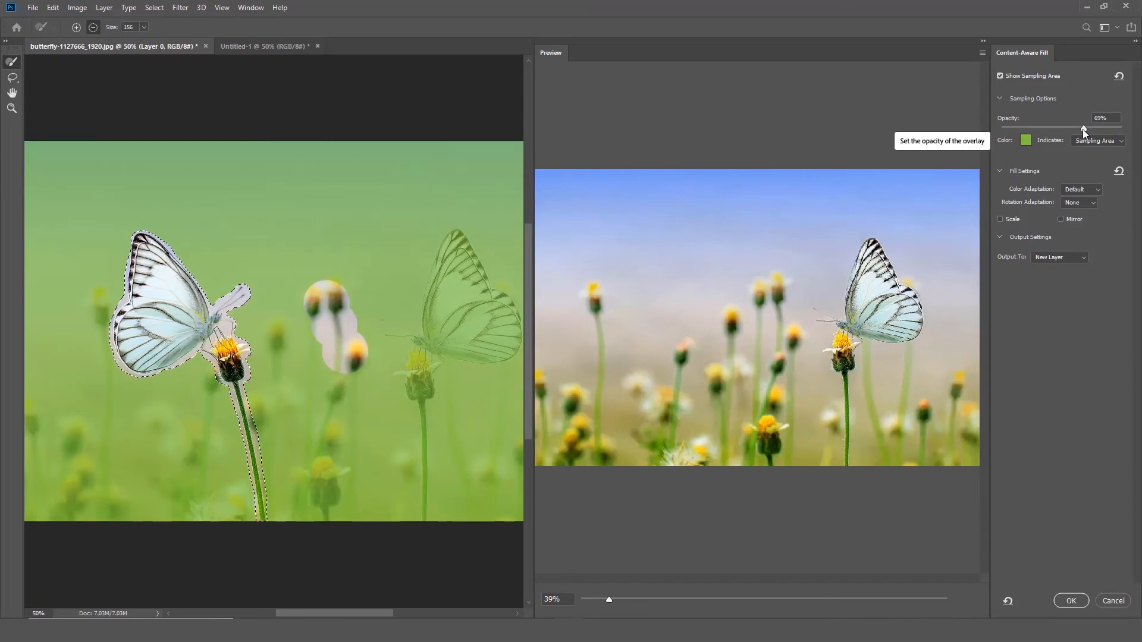
Step: Set the sampling overlay to teal at 57% opacity
drag(1084, 127, 1047, 129)
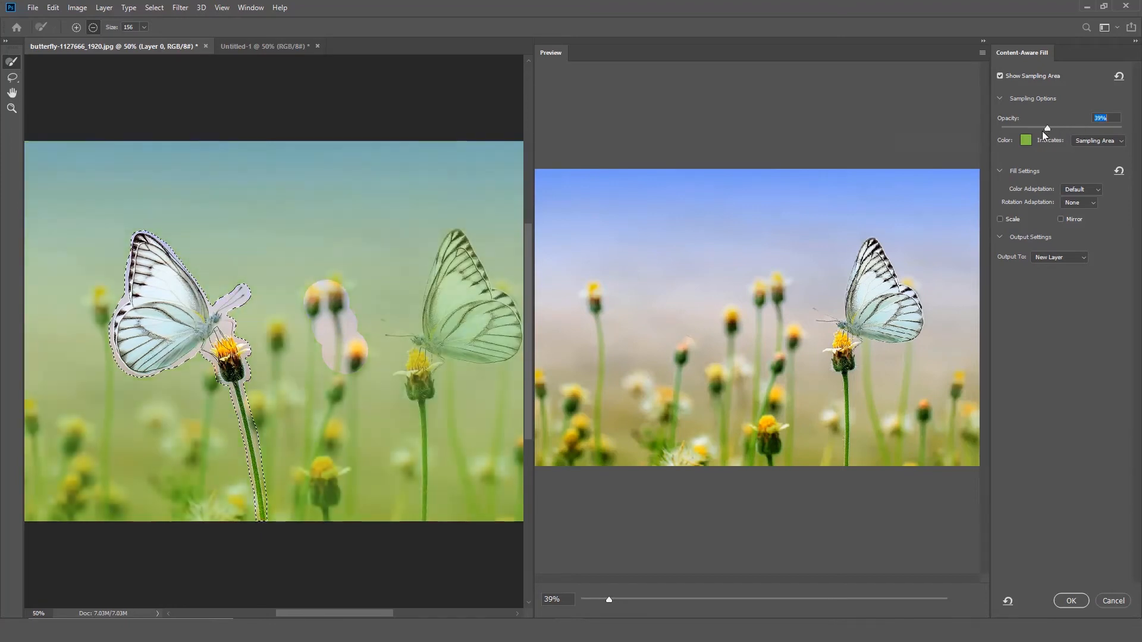
drag(1048, 129, 1081, 128)
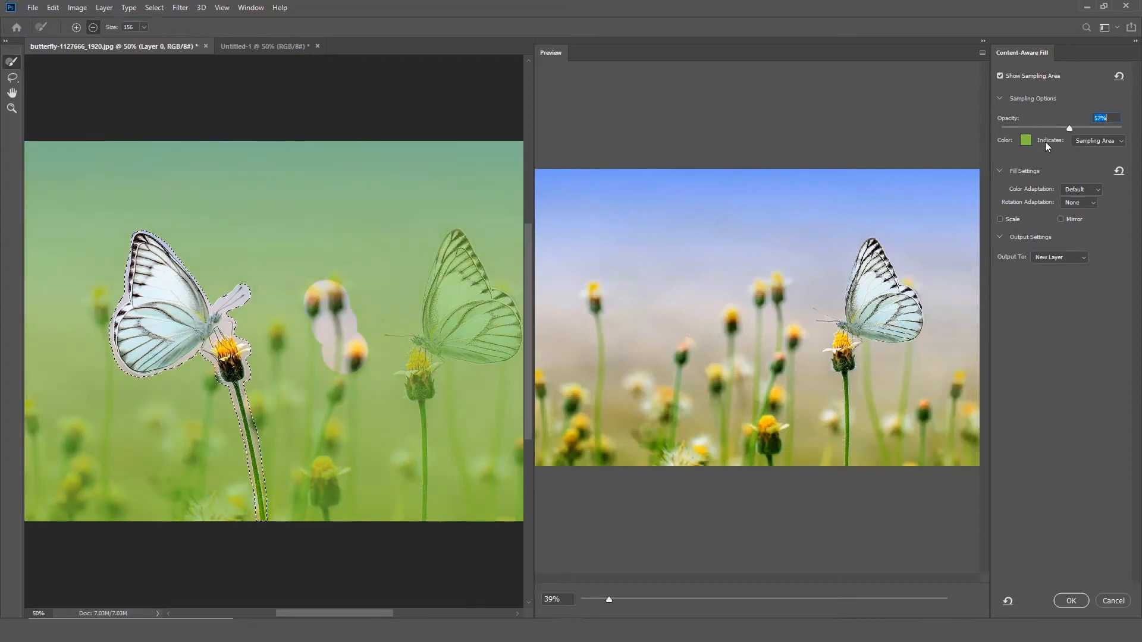
click(1025, 139)
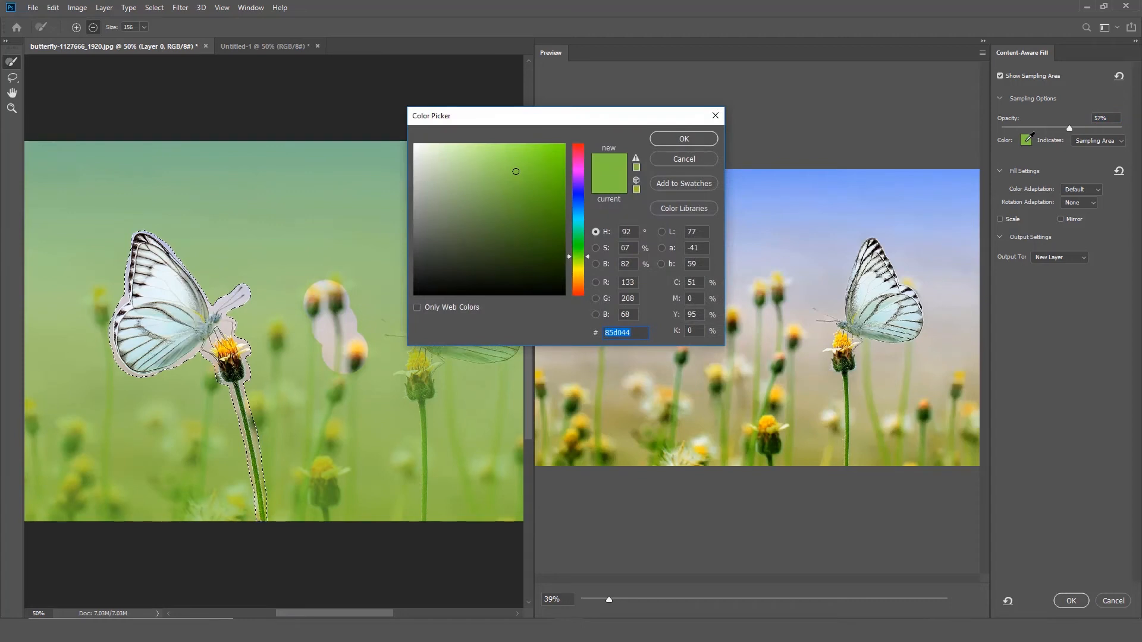
click(578, 230)
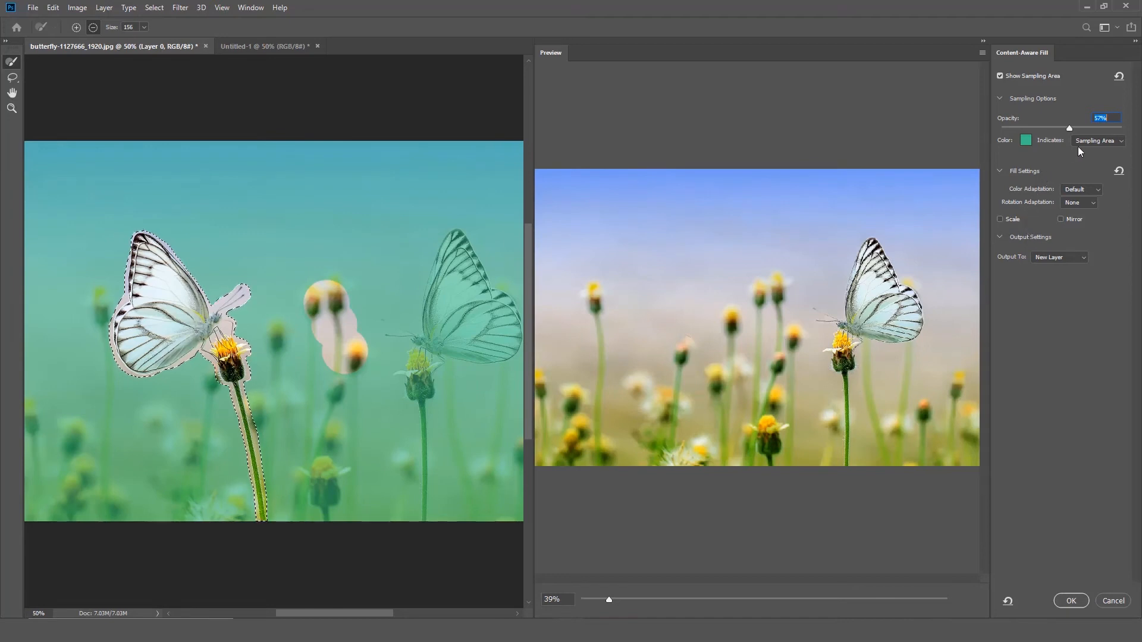
Step: Make the overlay indicate the Sampling Area
click(1096, 140)
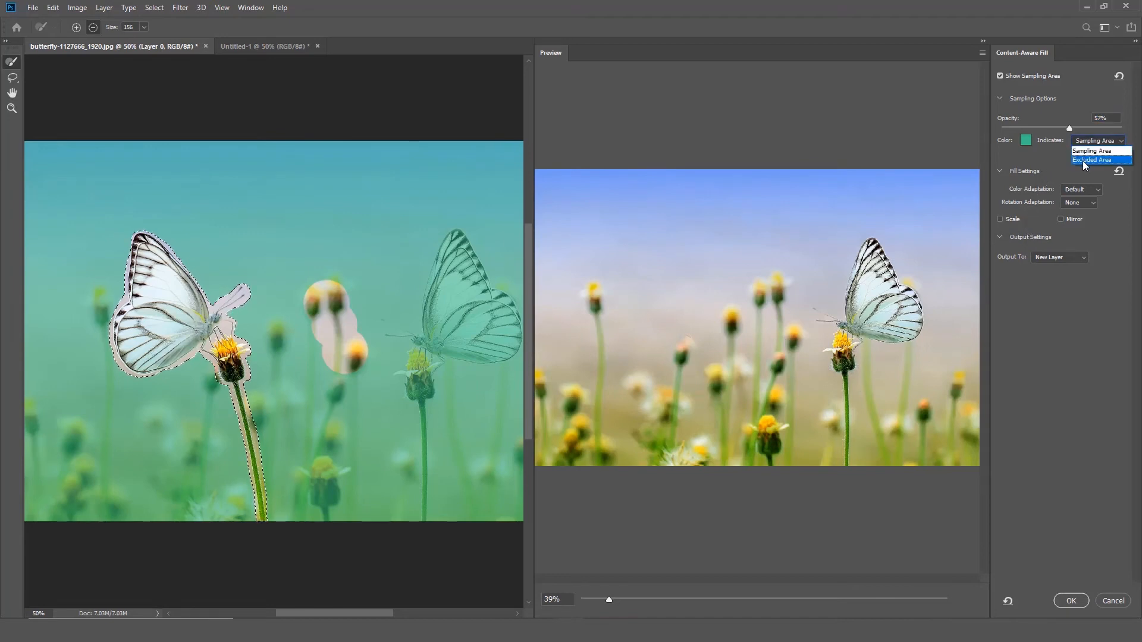
click(1091, 159)
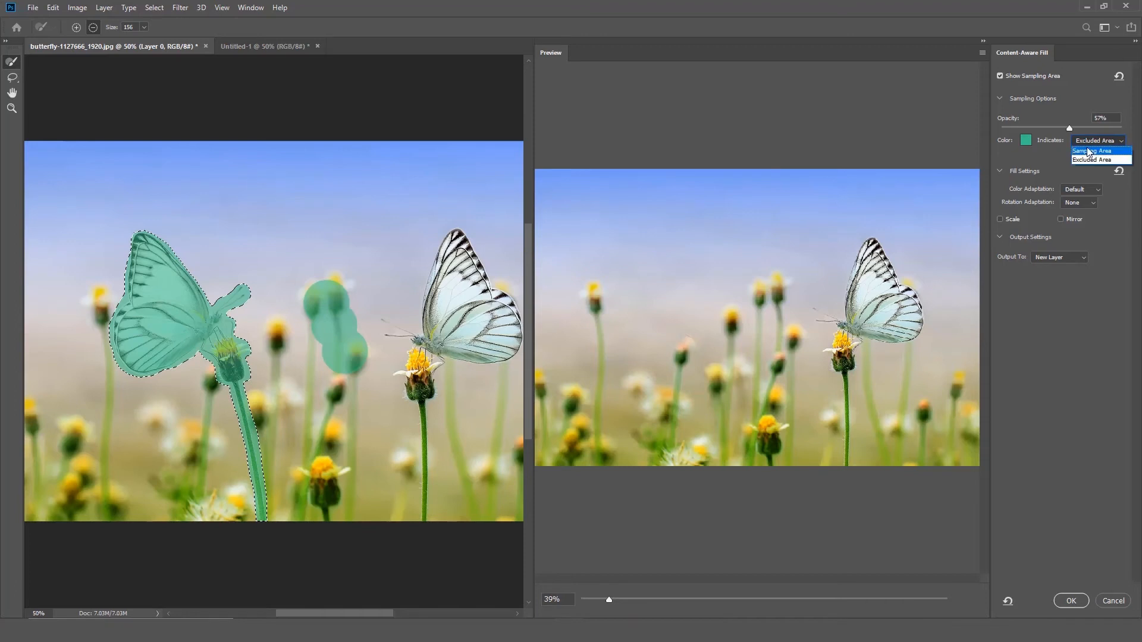
click(1092, 150)
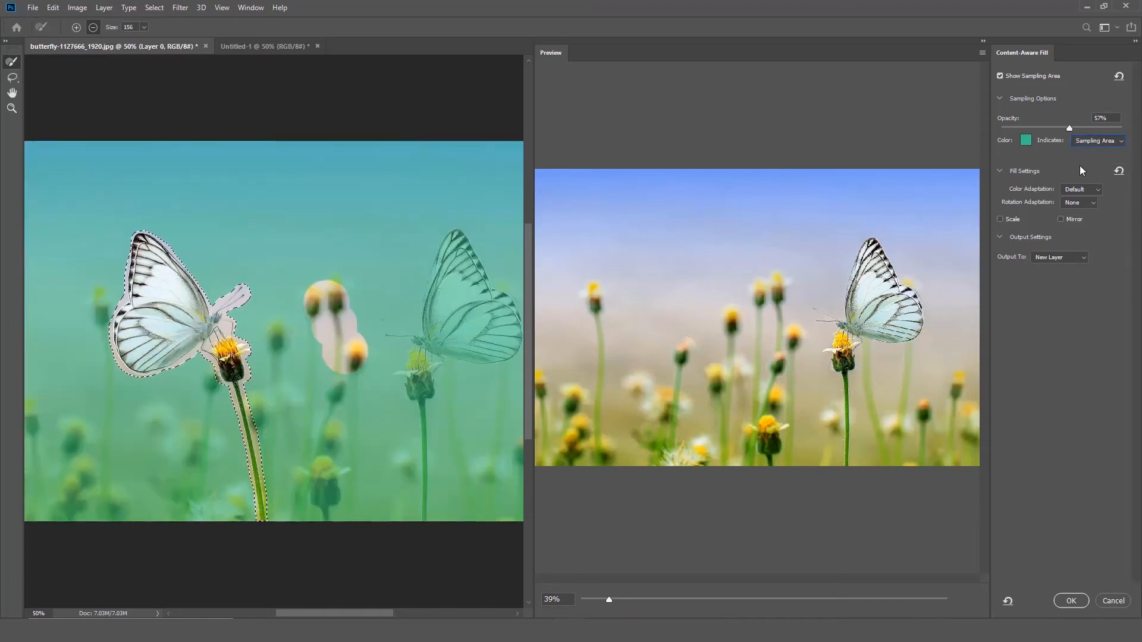
Step: Set Color Adaptation to High
click(1081, 190)
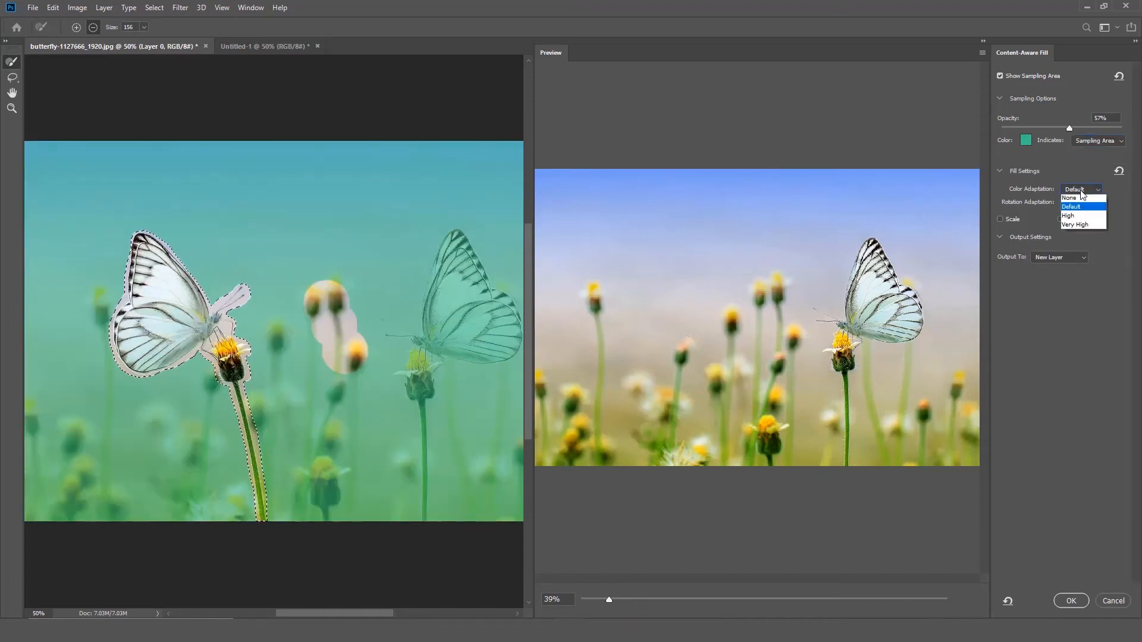
mouse_move(1071, 200)
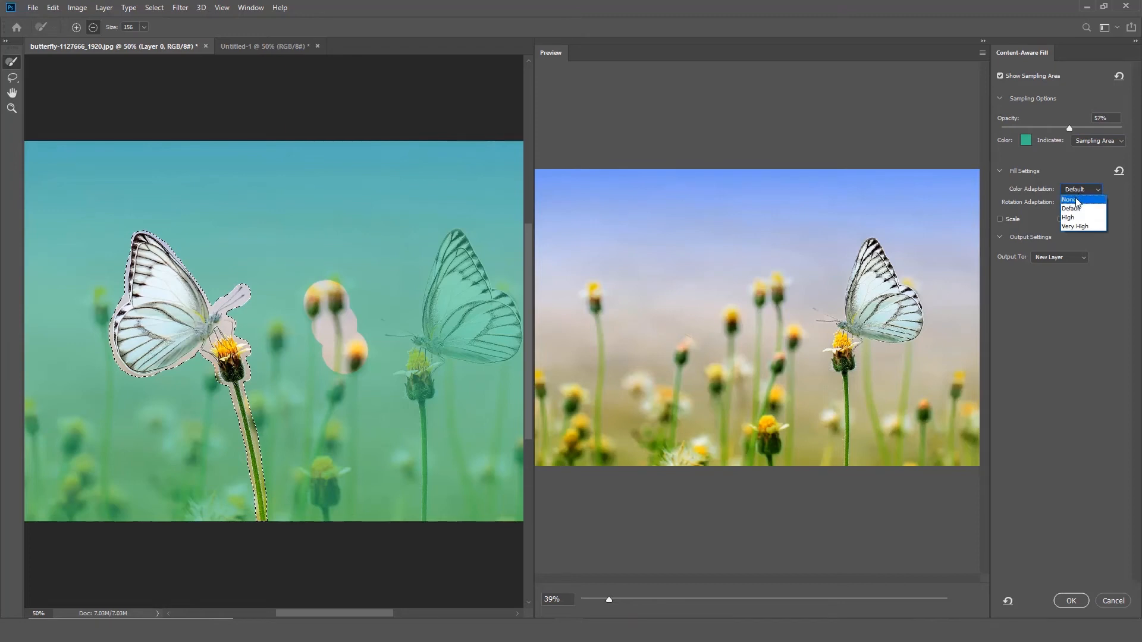
click(1070, 200)
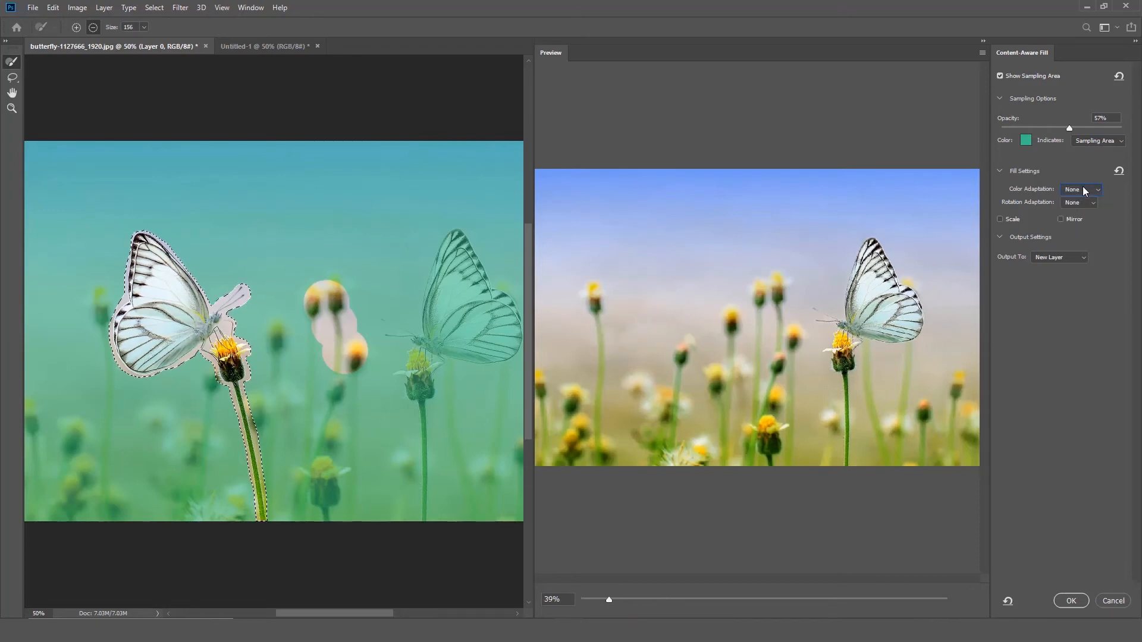
click(1081, 189)
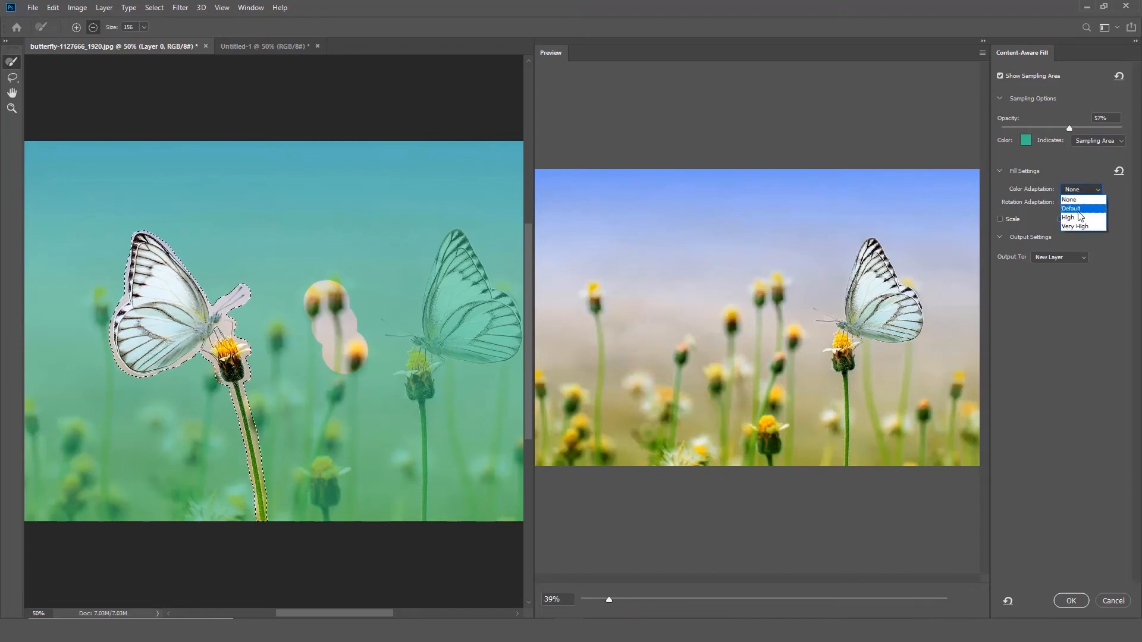
click(1068, 217)
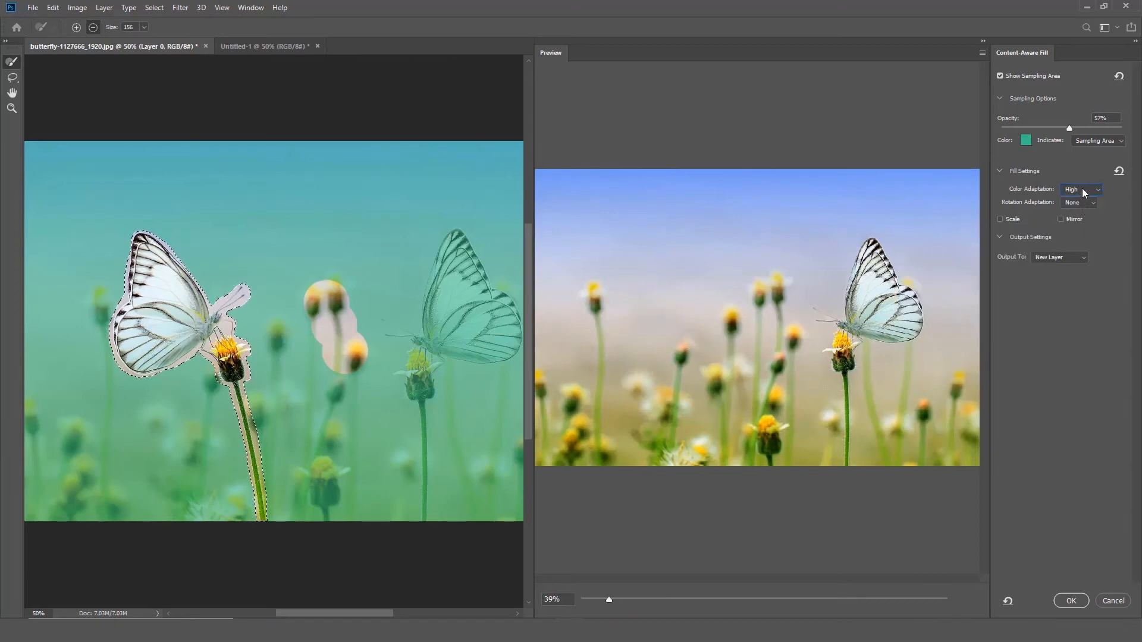
Step: Set Rotation Adaptation to Medium
click(1078, 202)
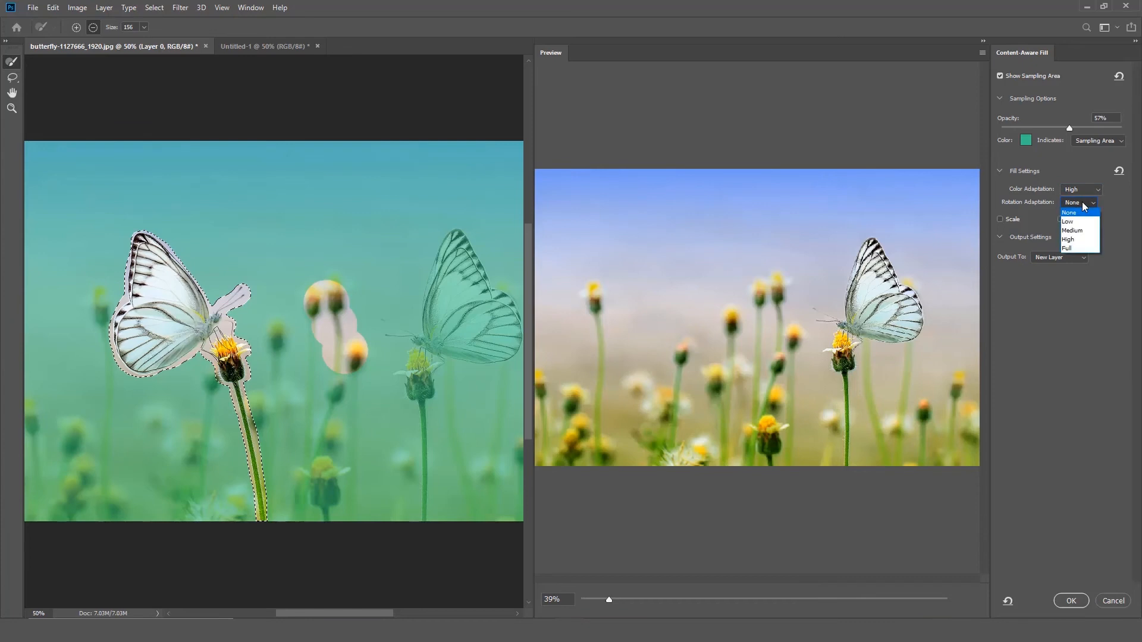
click(1067, 221)
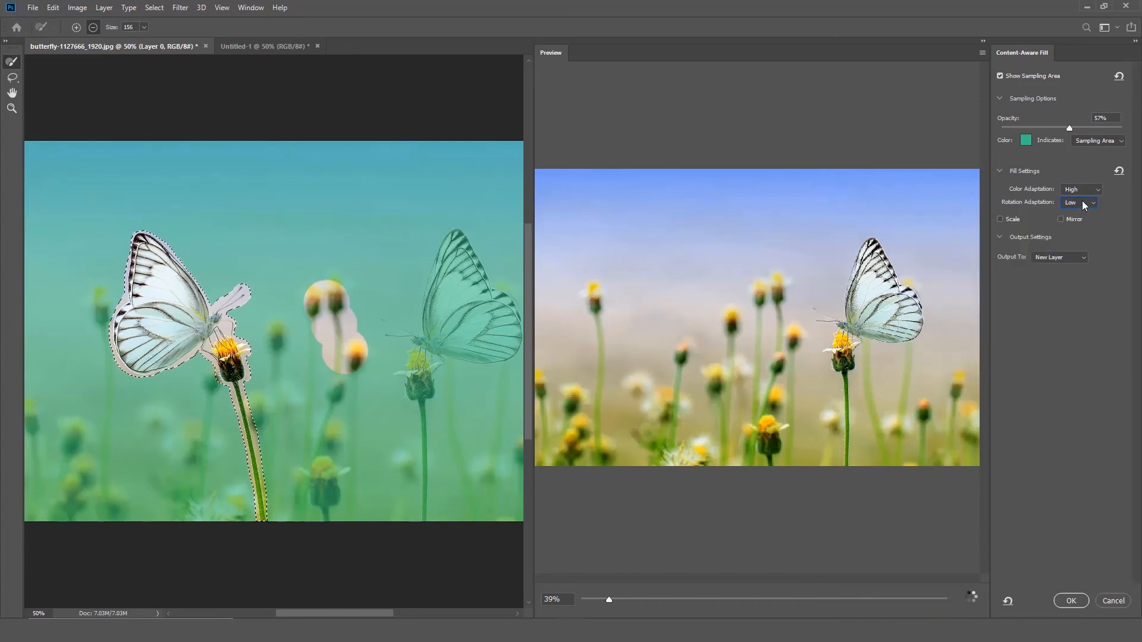
click(1080, 203)
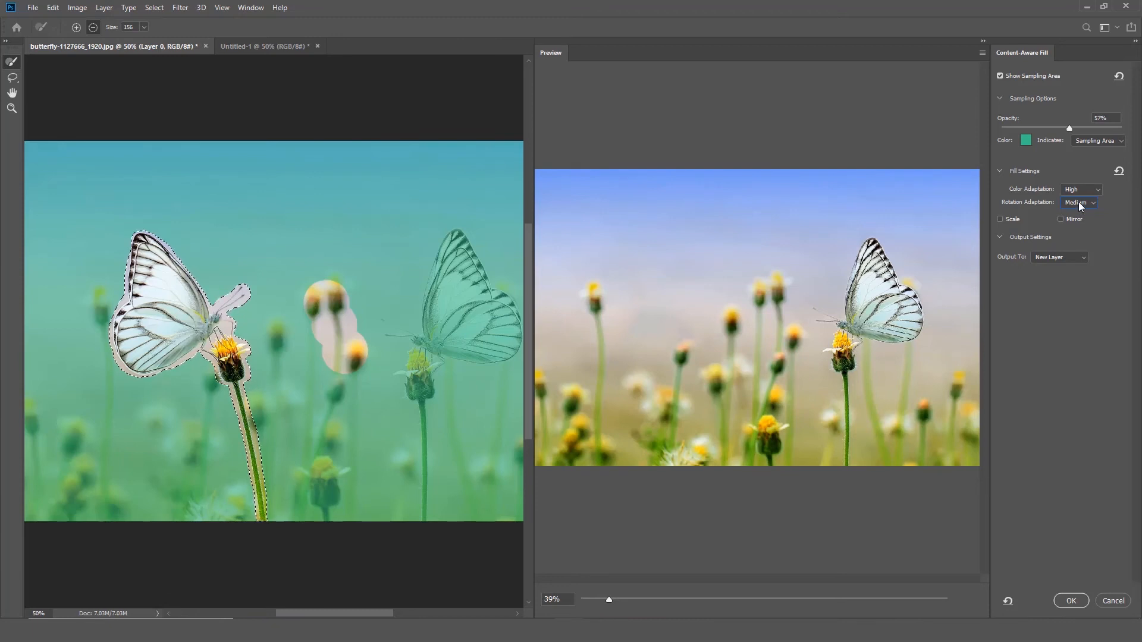
mouse_move(1000, 219)
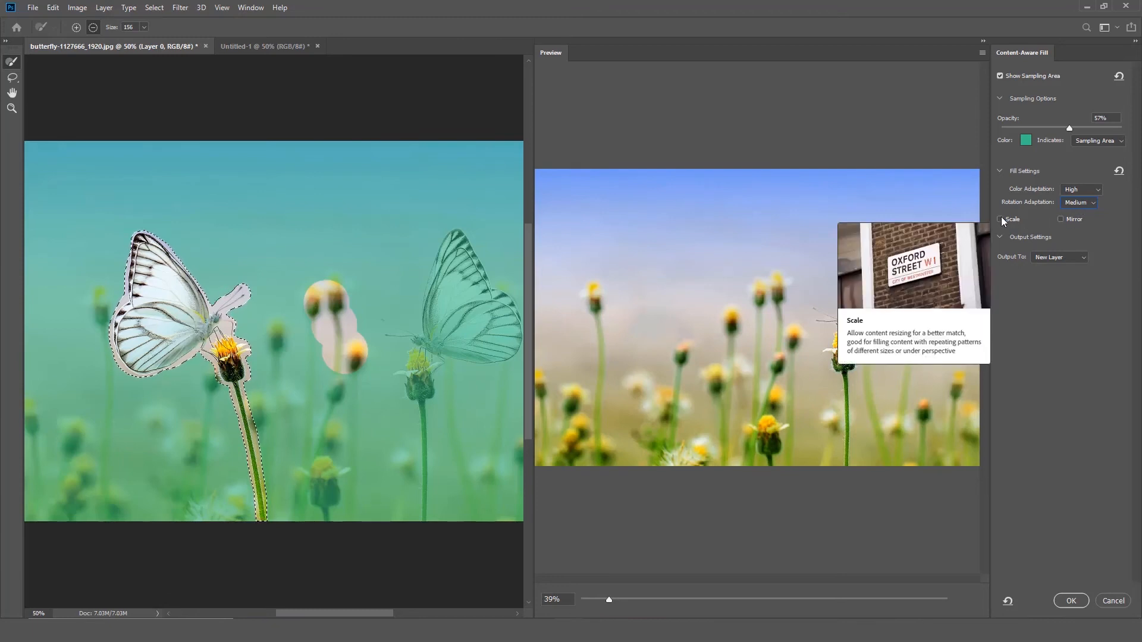
Step: Enable Scale, and try Mirror before turning it back off
click(1000, 220)
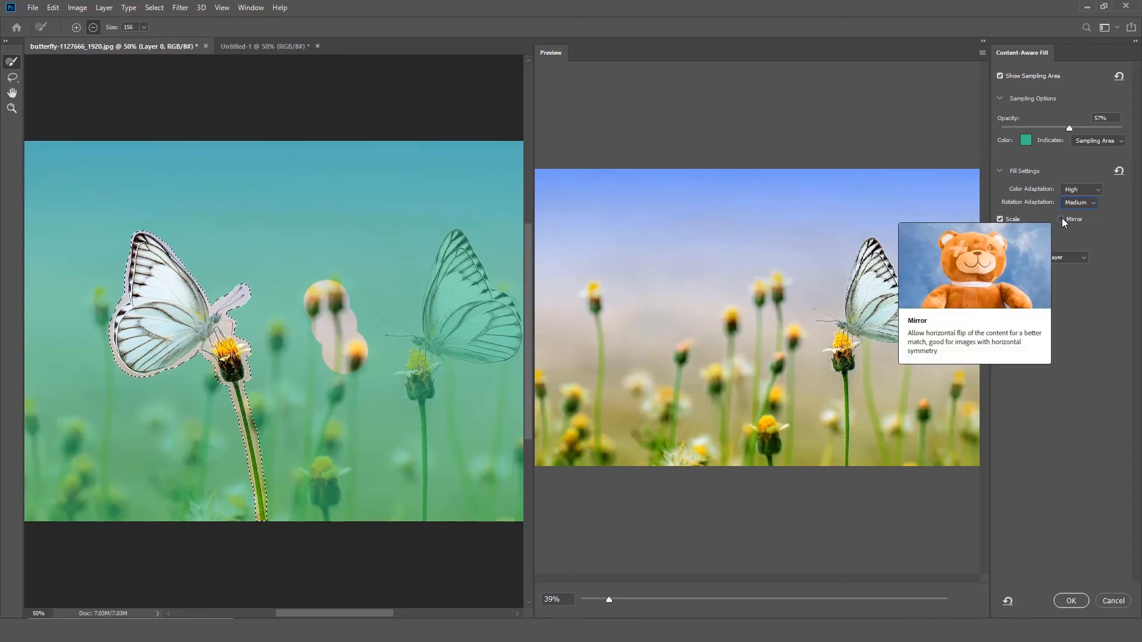
click(1062, 220)
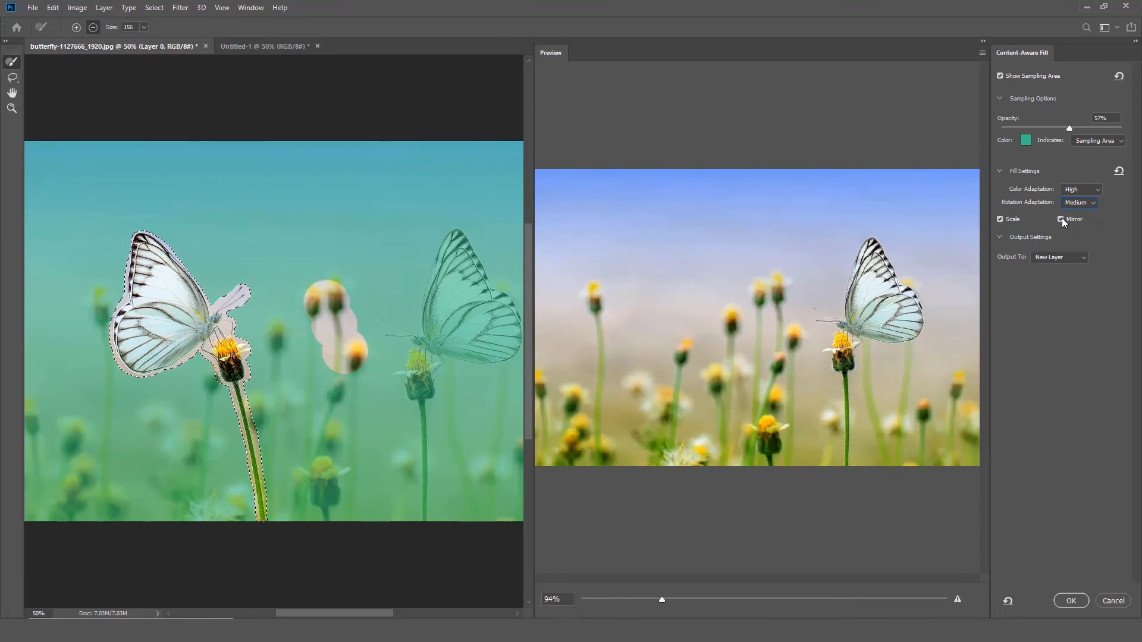
drag(661, 599, 609, 600)
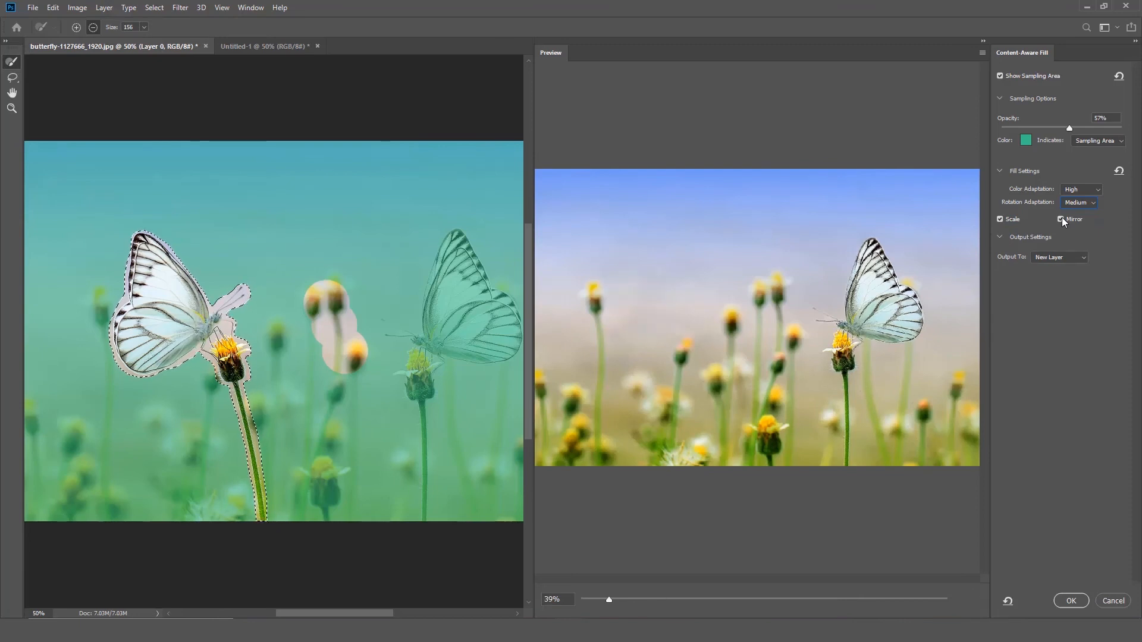
click(1062, 220)
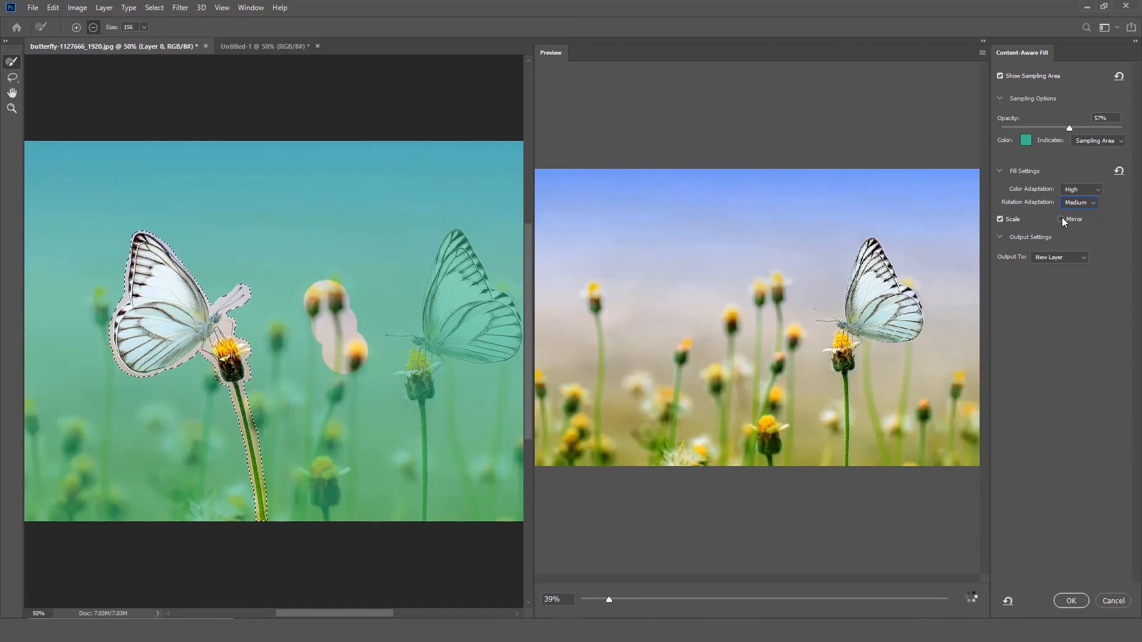
drag(610, 599, 661, 600)
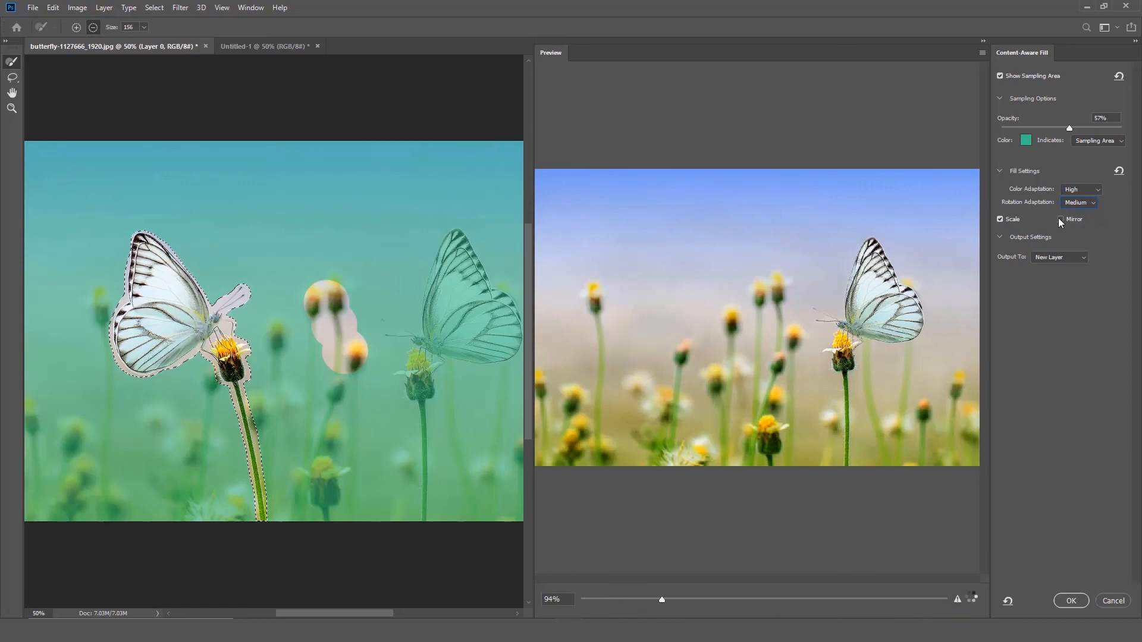
drag(662, 600, 609, 600)
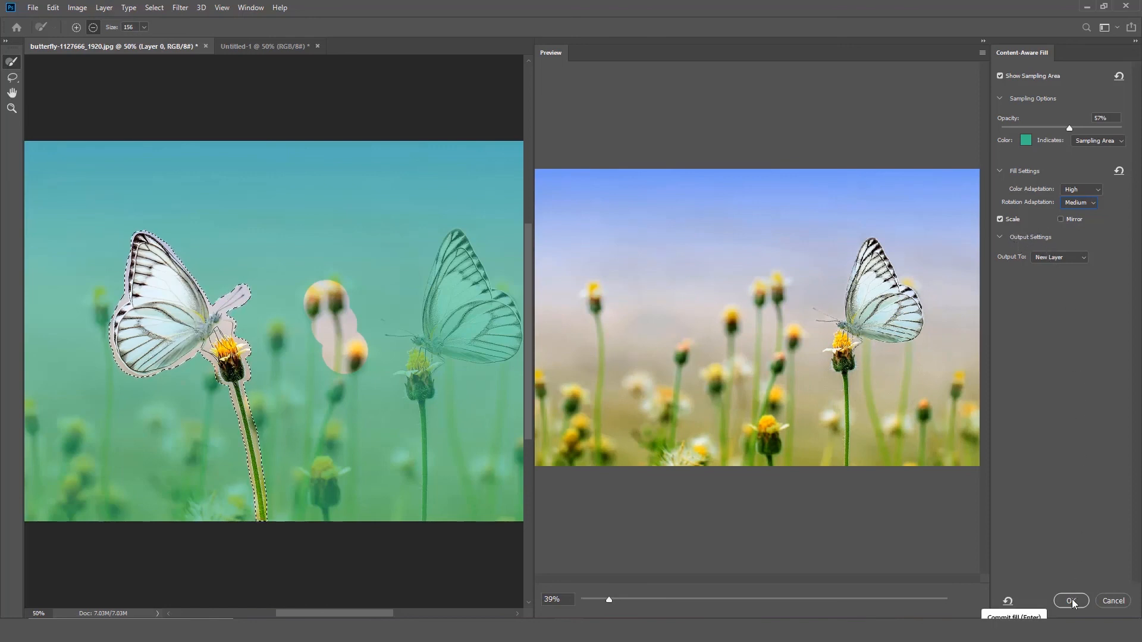
Step: Commit the Content-Aware Fill onto a new layer, then right-click the selection
click(1070, 600)
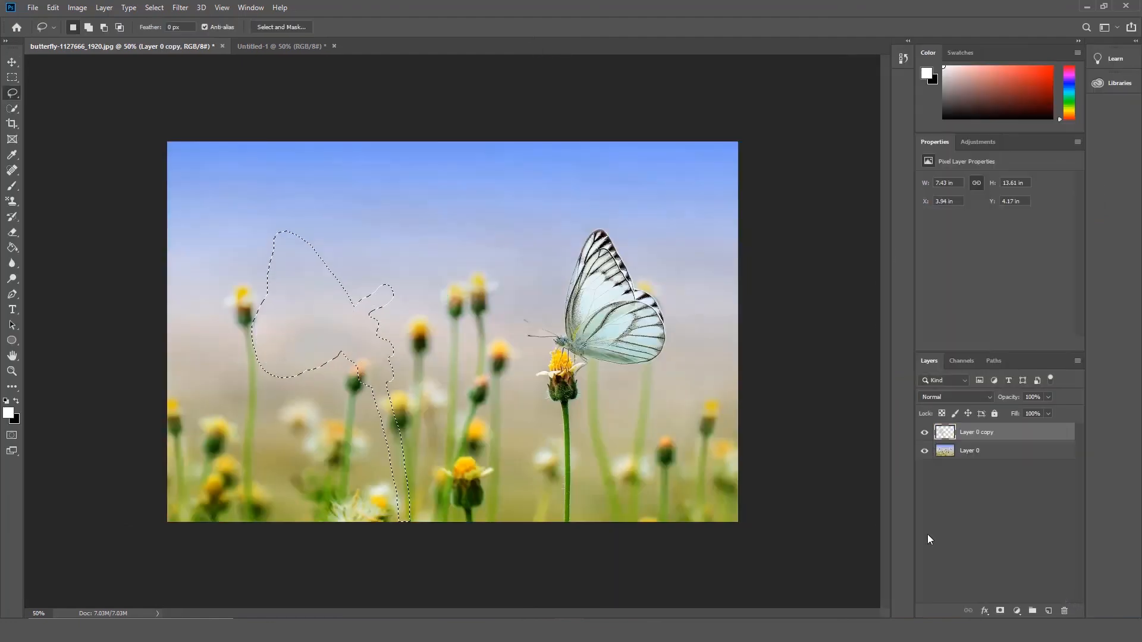
right_click(328, 335)
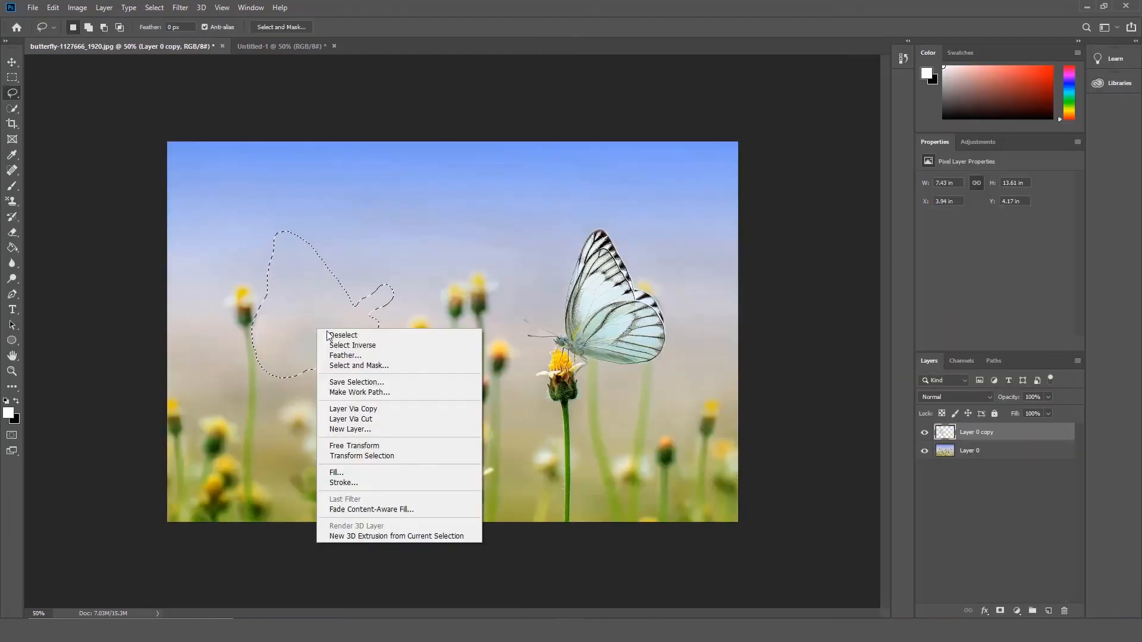